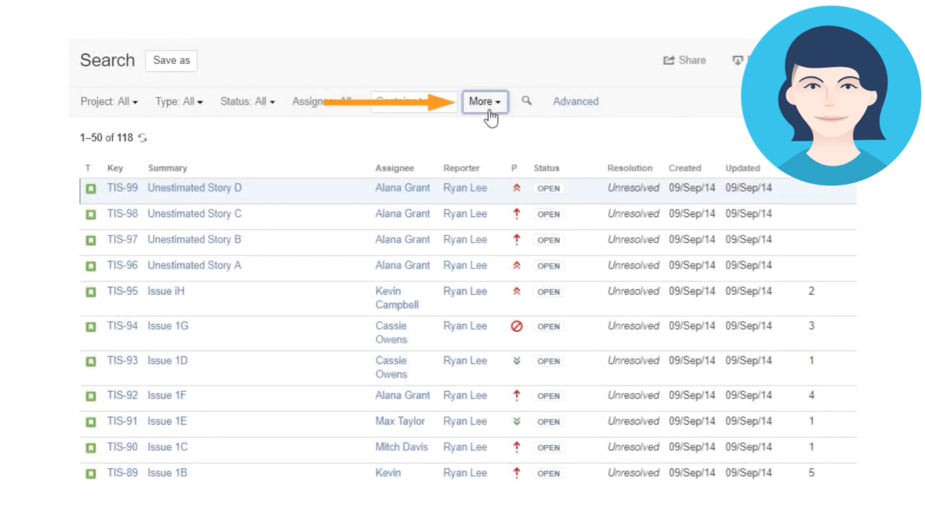
- Reveal the More list of extra search criteria in the basic search bar
{"action": "left_click", "coordinate": [484, 101]}
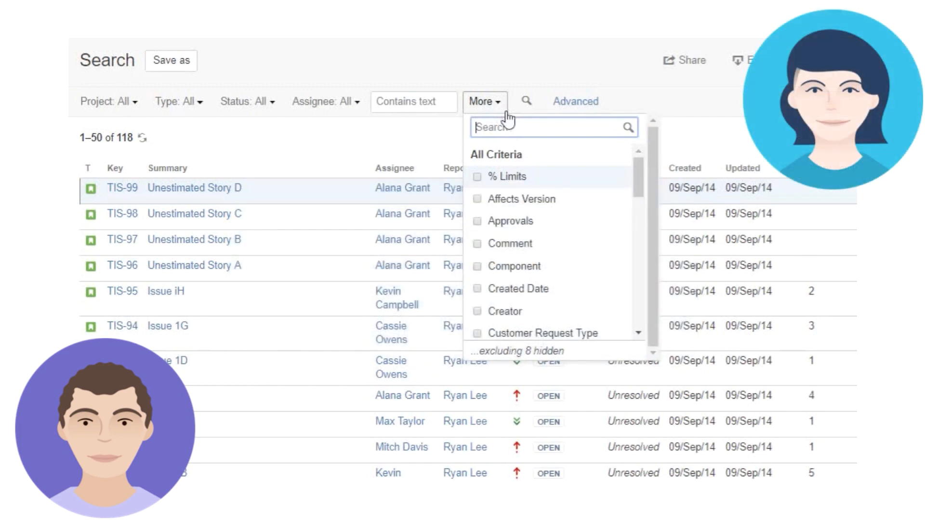
- Add a Priority filter set to Major, narrowing the search to 84 issues
{"action": "scroll", "scroll_direction": "down", "scroll_amount": 3}
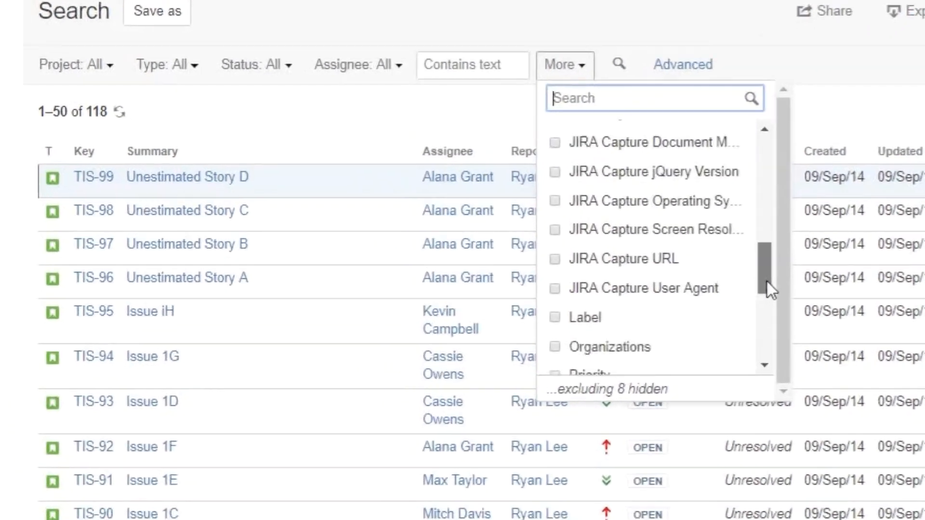
{"action": "scroll", "scroll_direction": "down", "scroll_amount": 3}
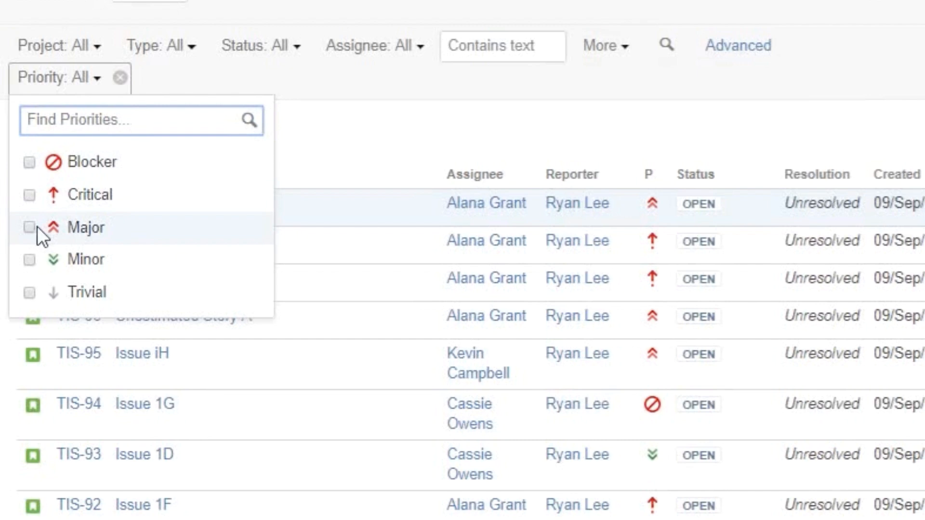
{"action": "left_click", "coordinate": [30, 228]}
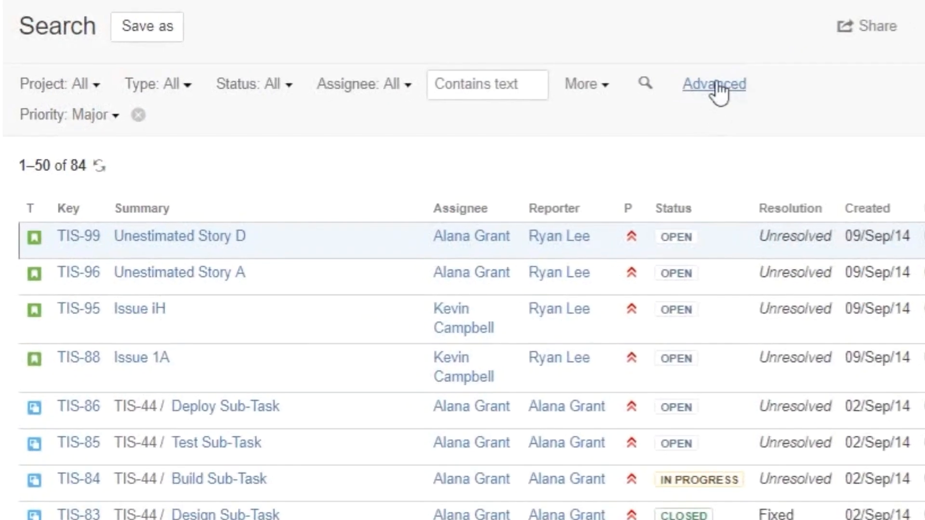
{"action": "left_click", "coordinate": [713, 84]}
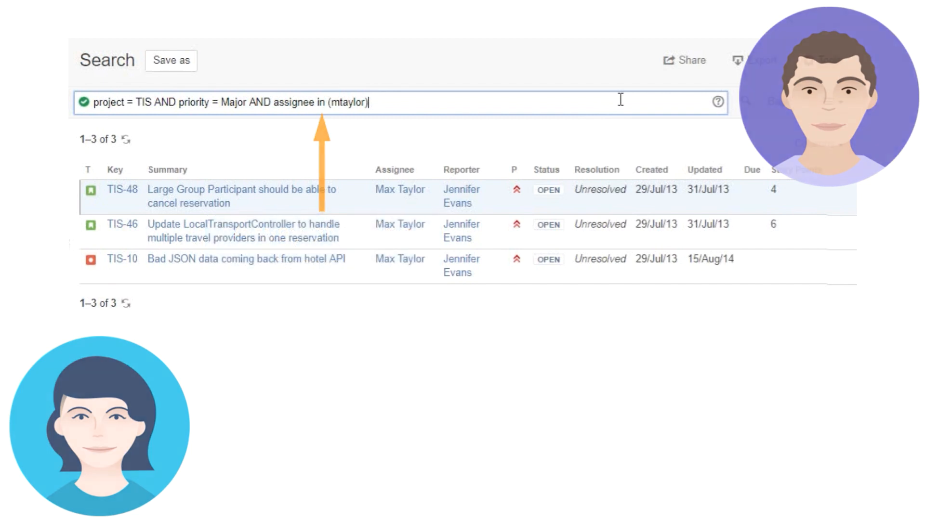
{"action": "mouse_move", "coordinate": [779, 101]}
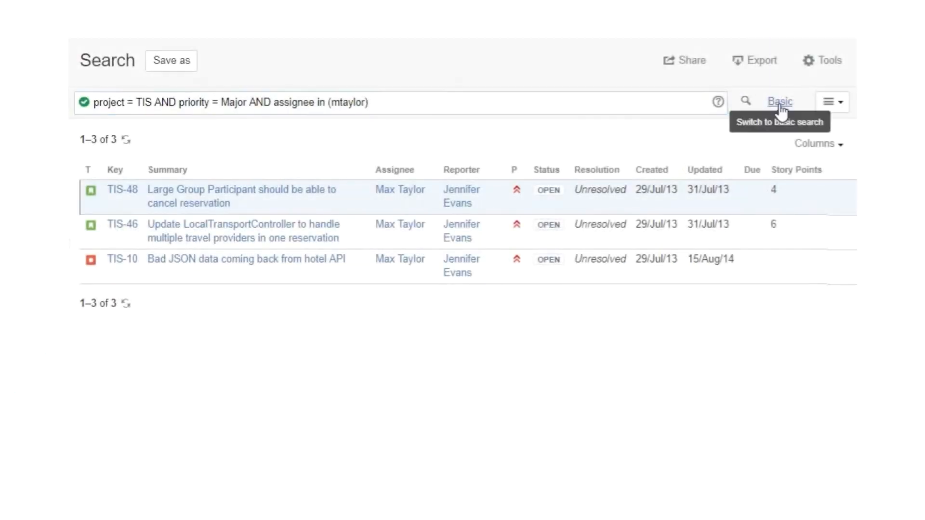
- Return to Basic search mode with the assignee, type and status criteria cleared
{"action": "left_click", "coordinate": [779, 101]}
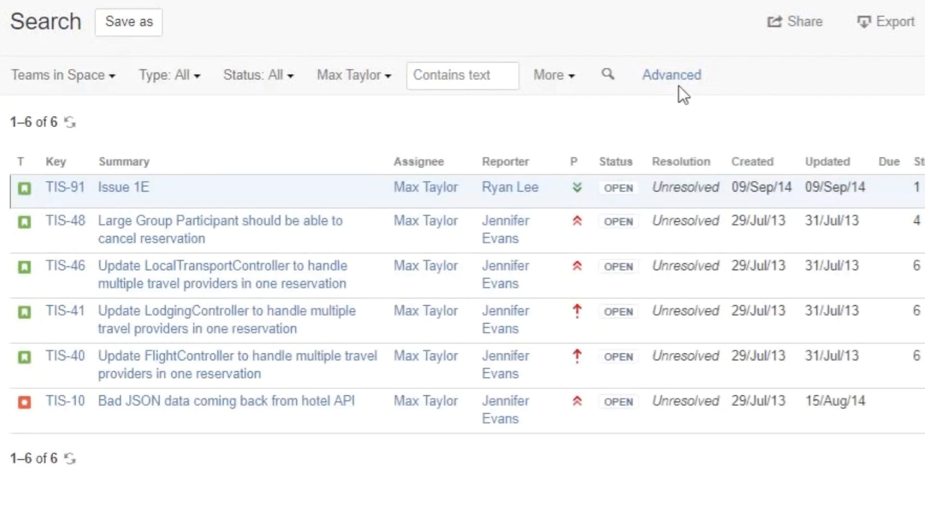
{"action": "left_click", "coordinate": [670, 74]}
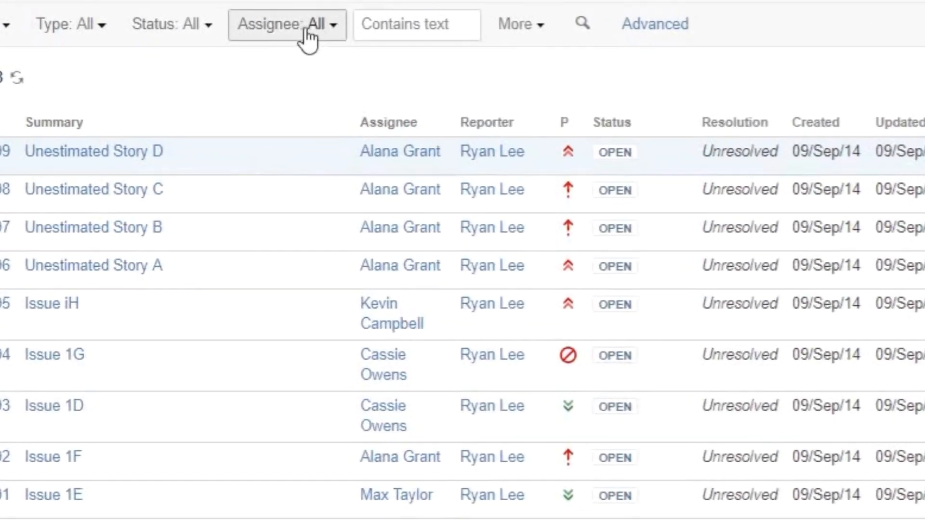
{"action": "left_click", "coordinate": [287, 25]}
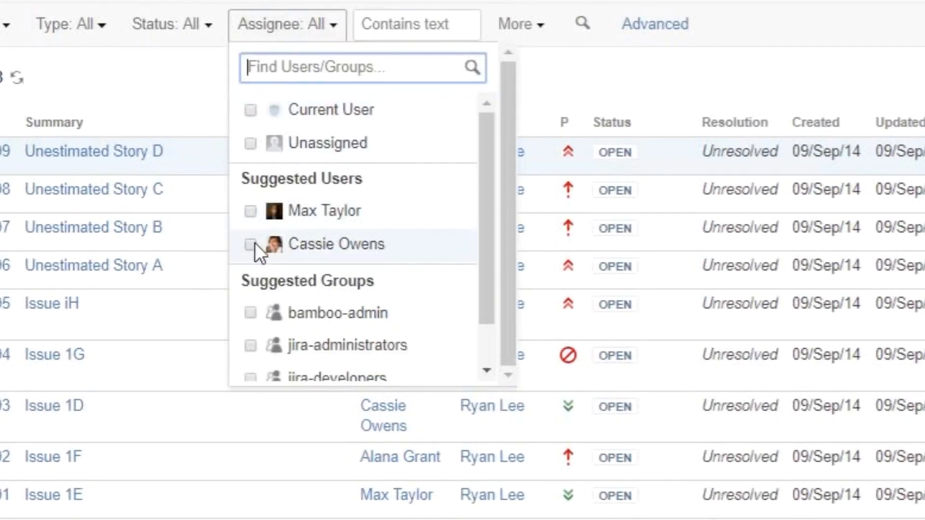
{"action": "left_click", "coordinate": [250, 244]}
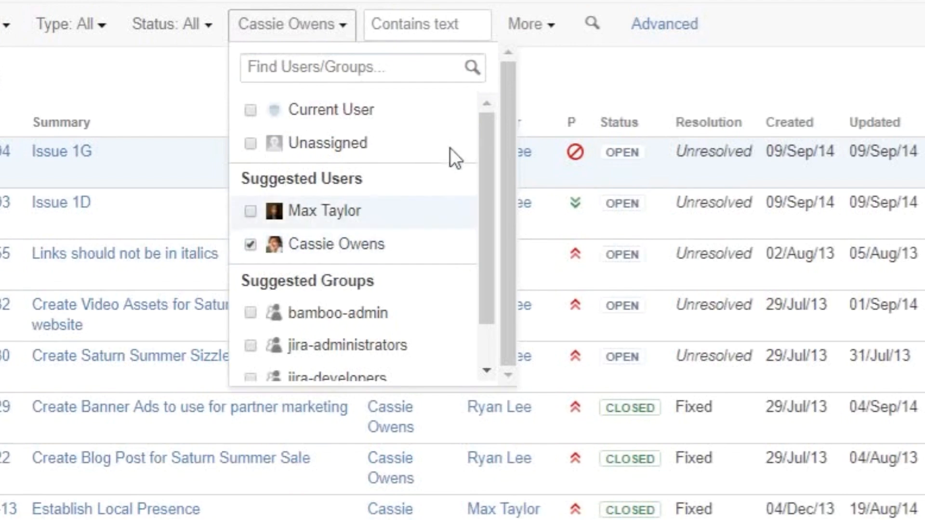
{"action": "mouse_move", "coordinate": [664, 24]}
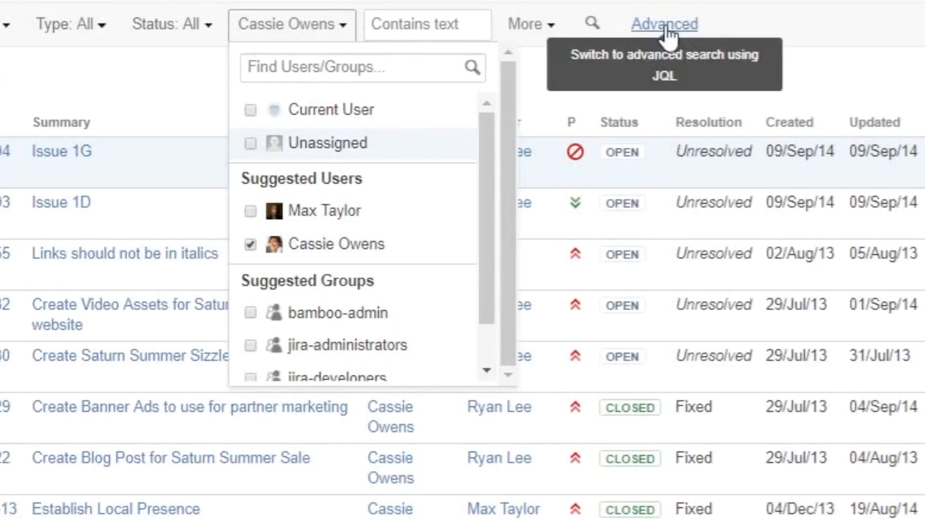
{"action": "left_click", "coordinate": [663, 24]}
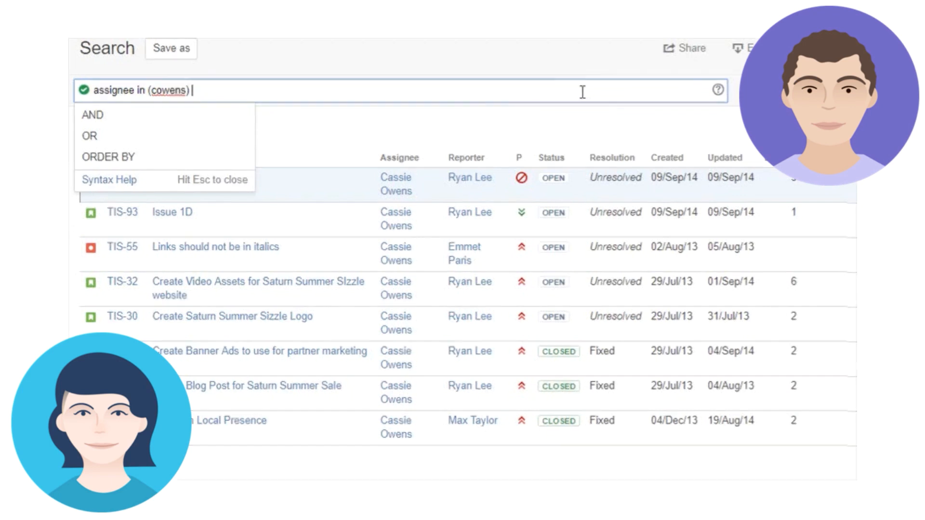
{"action": "left_click", "coordinate": [90, 136]}
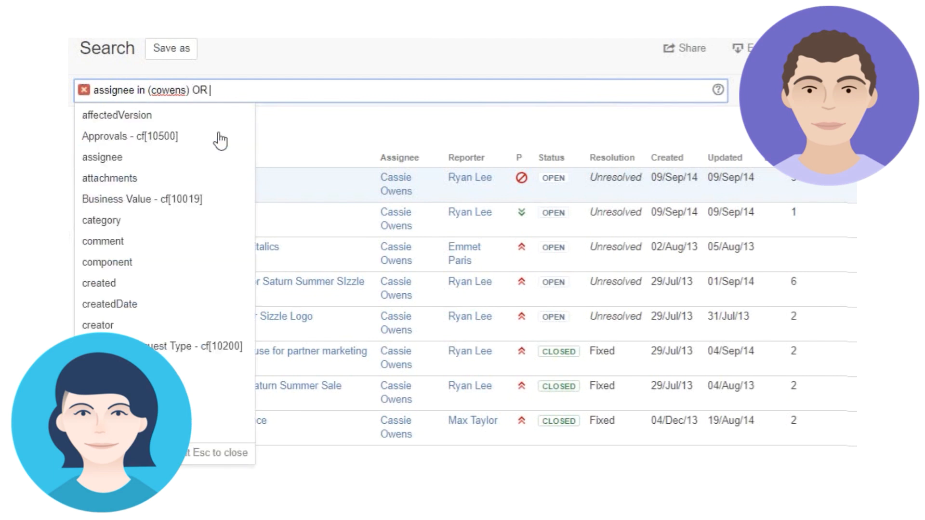
{"action": "mouse_move", "coordinate": [165, 136]}
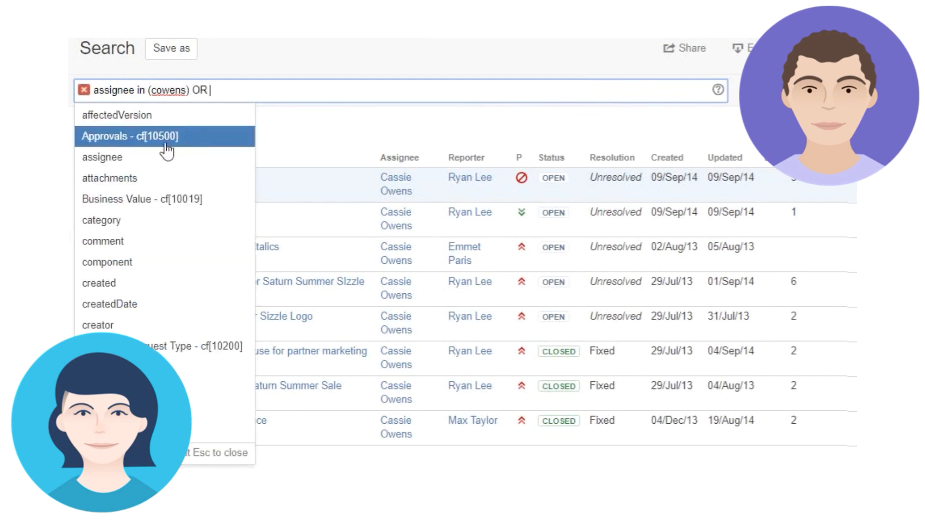
{"action": "left_click", "coordinate": [101, 157]}
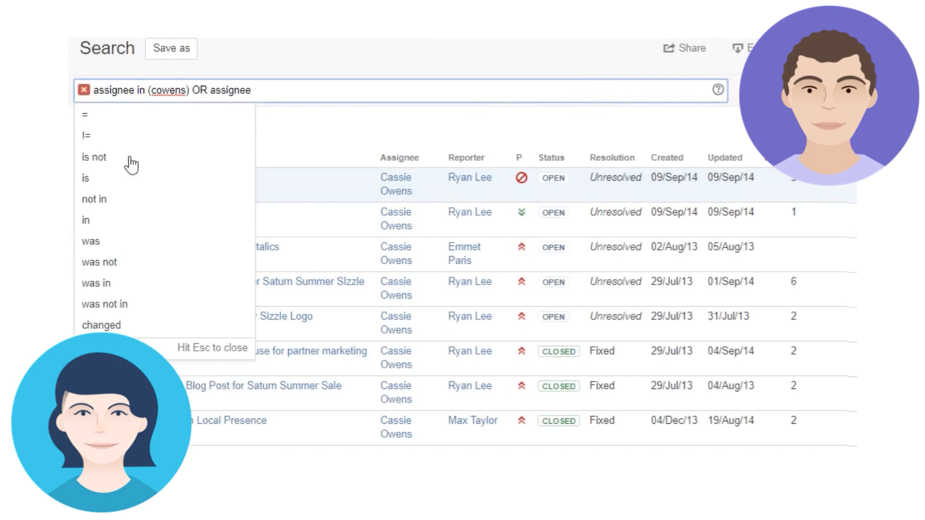
{"action": "mouse_move", "coordinate": [104, 116]}
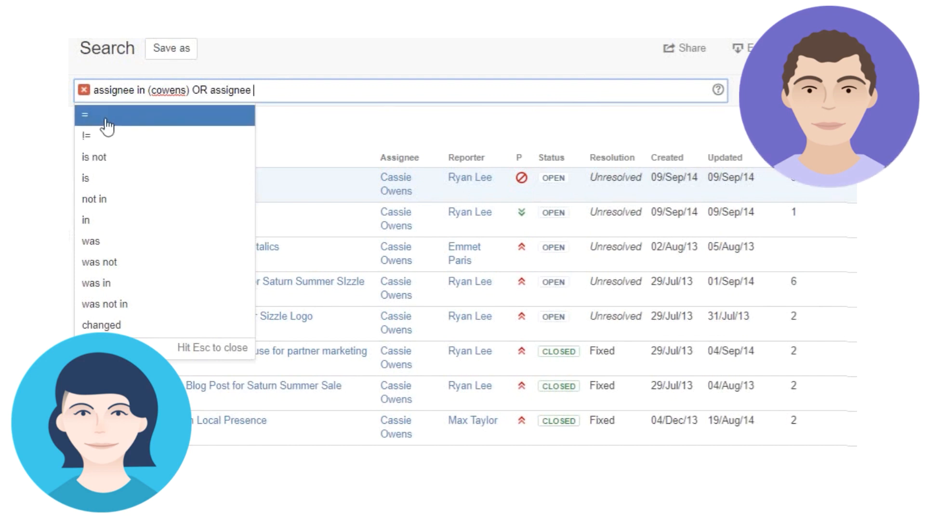
{"action": "left_click", "coordinate": [86, 115]}
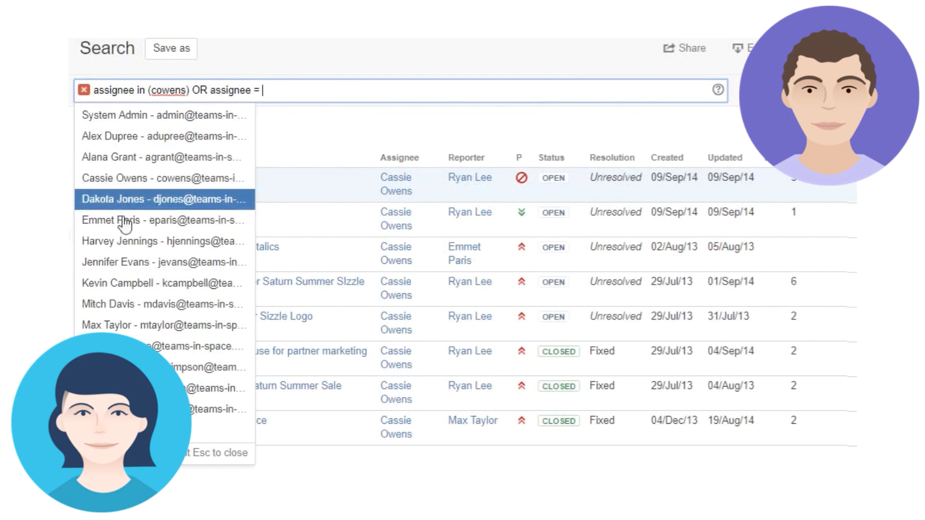
{"action": "left_click", "coordinate": [163, 262]}
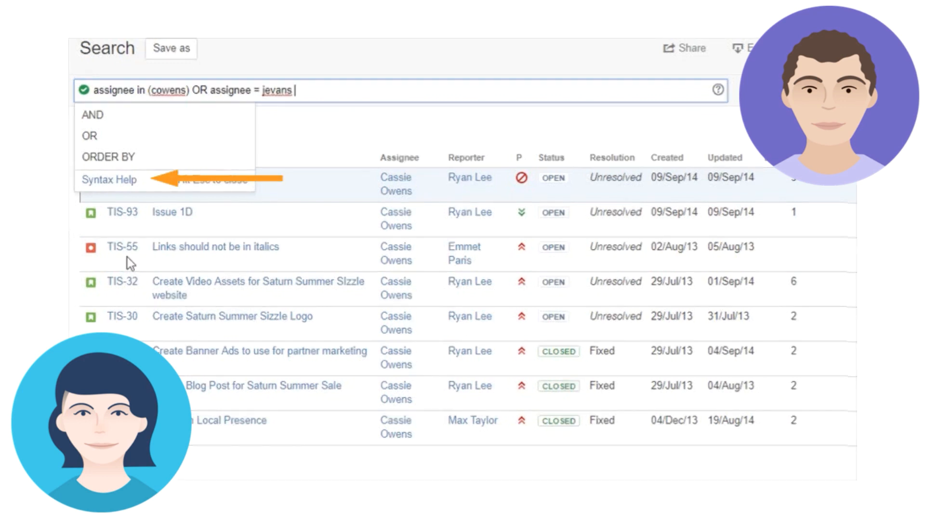
{"action": "key", "text": "Return"}
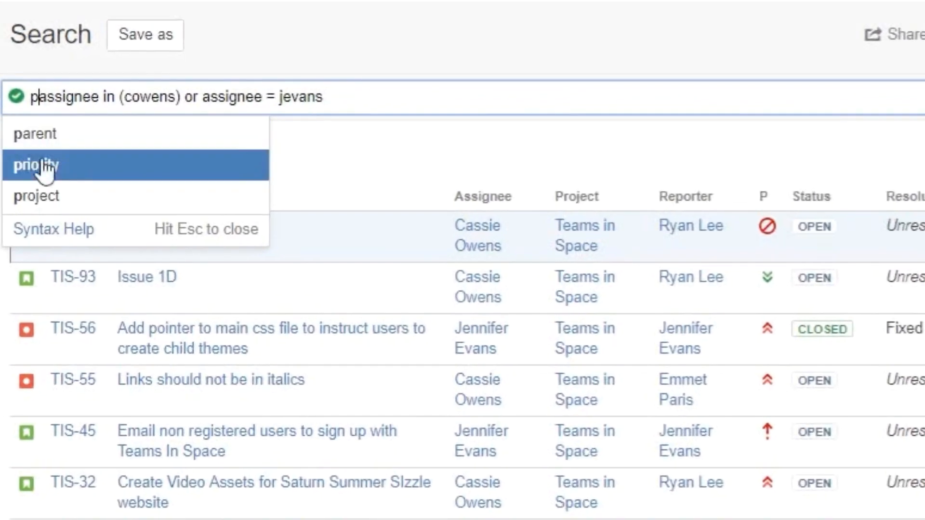
- Prefix the query with project = "Teams in Space" AND assignee before the cowens or jevans conditions
{"action": "left_click", "coordinate": [37, 195]}
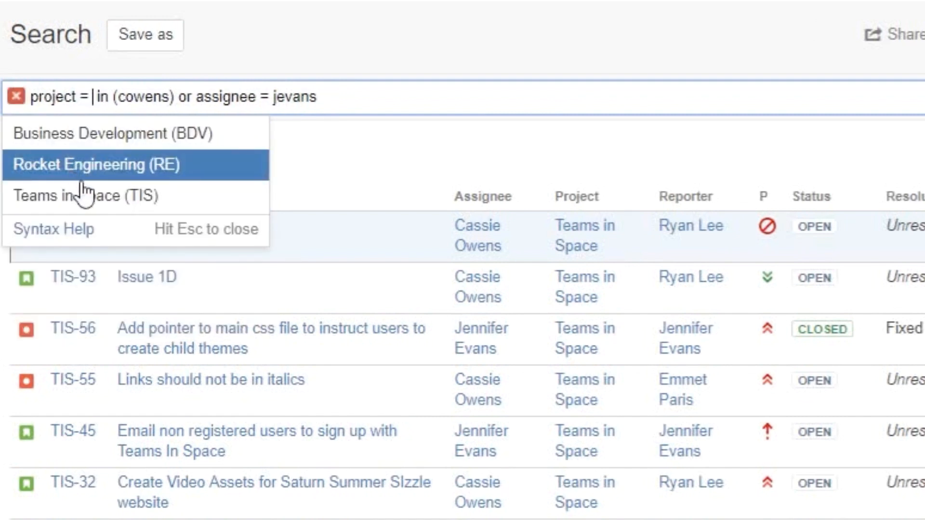
{"action": "left_click", "coordinate": [89, 196]}
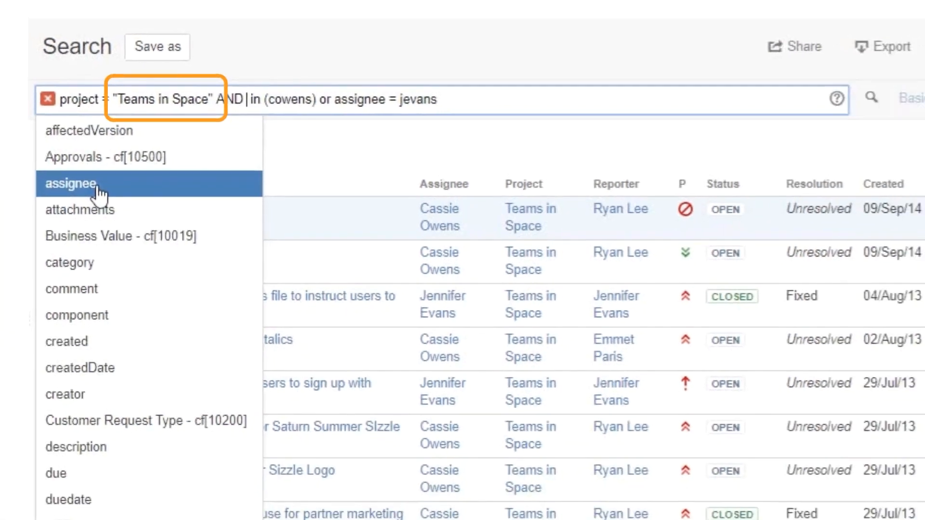
{"action": "left_click", "coordinate": [71, 183]}
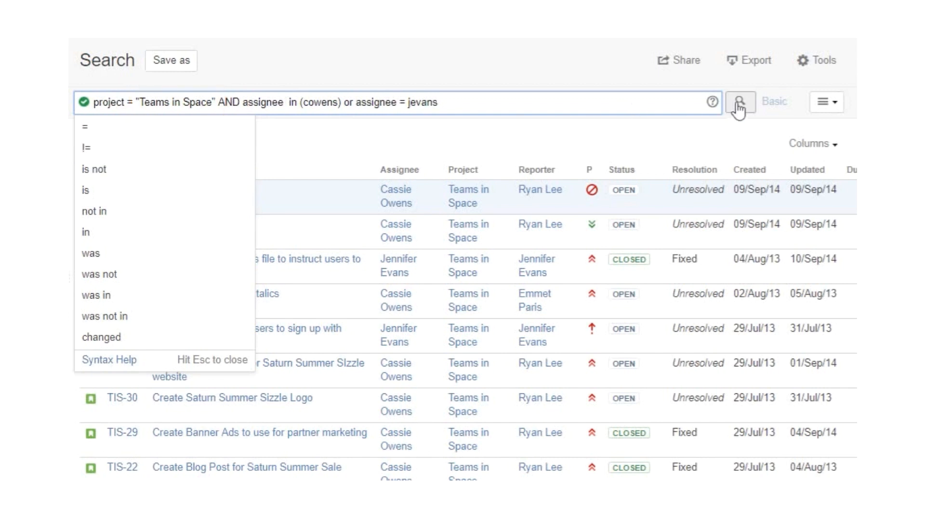
- Run the project-restricted query, returning 10 issues including one from Business Development
{"action": "left_click", "coordinate": [740, 102]}
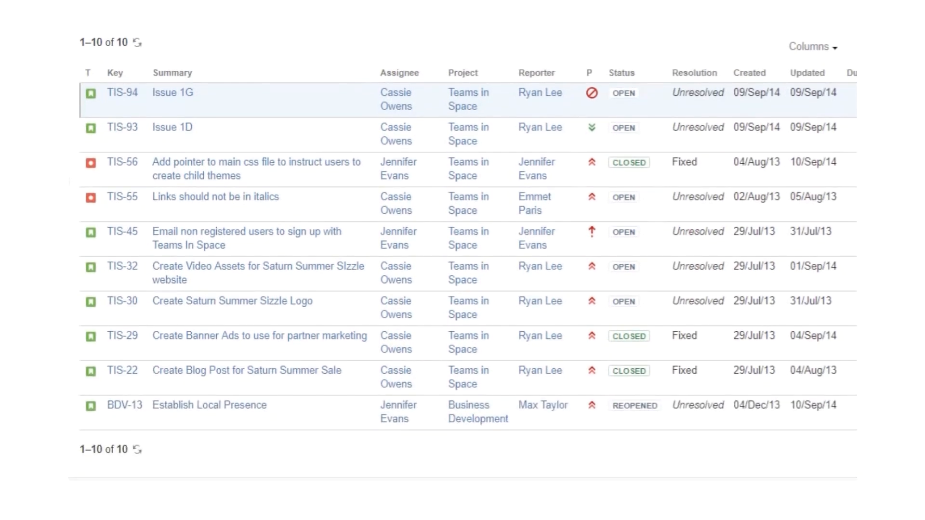
{"action": "mouse_move", "coordinate": [439, 412]}
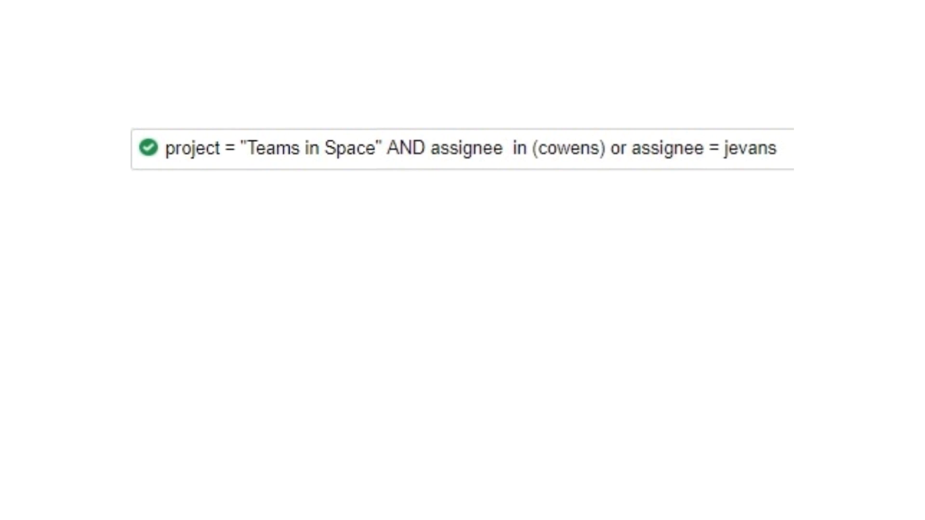
- Rerun the search to list Teams in Space issues assigned to Cassie Owens or Jennifer Evans
{"action": "key", "text": "Return"}
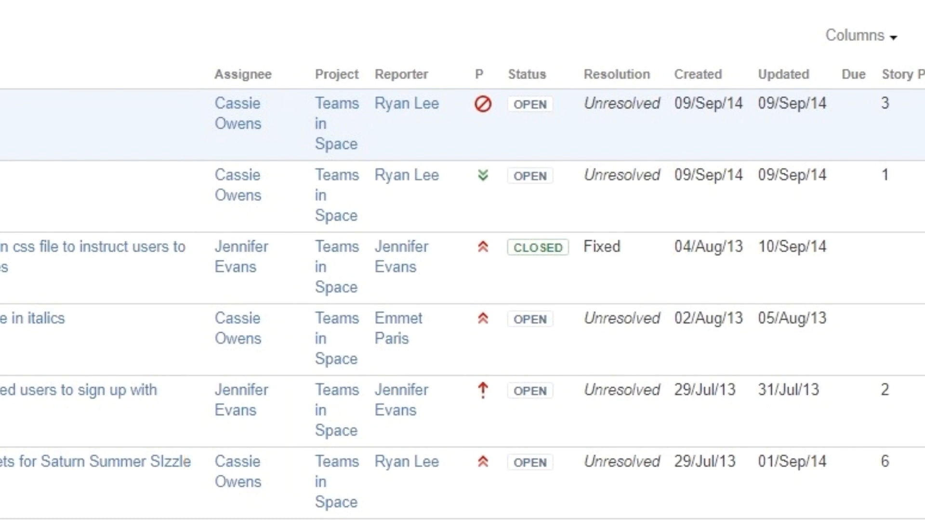
{"action": "left_click", "coordinate": [336, 74]}
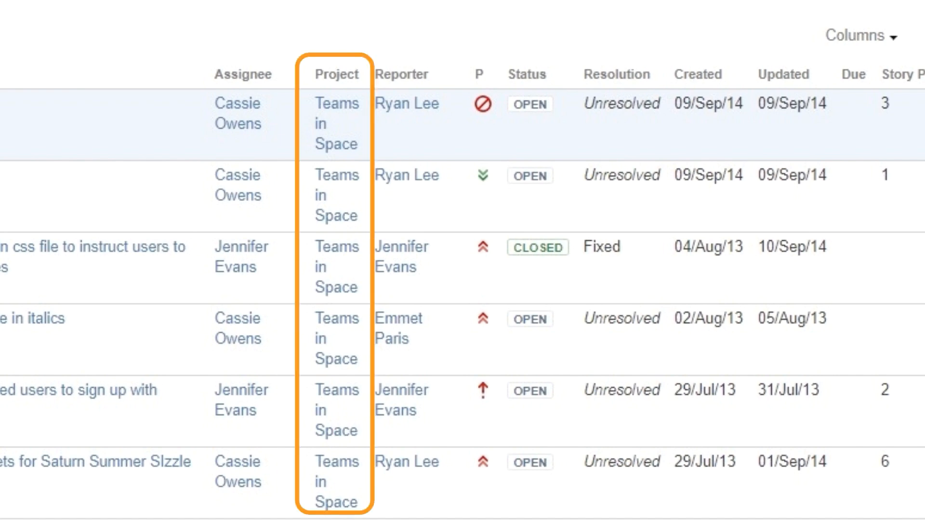